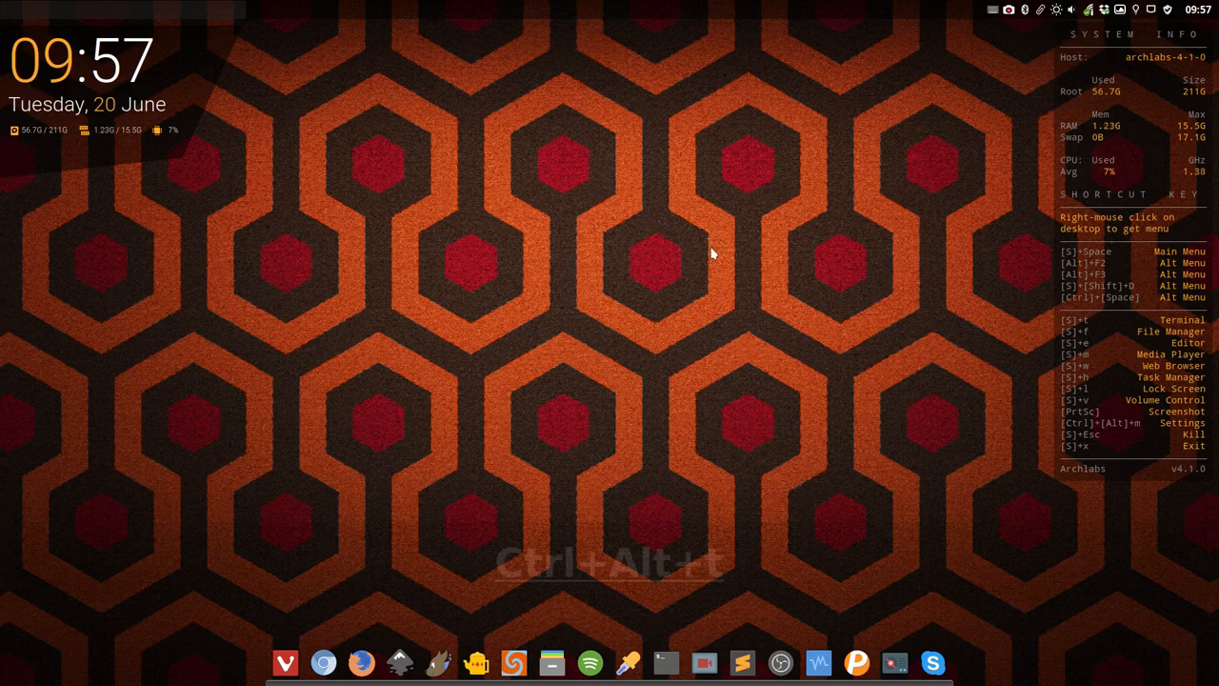
Step: Launch a termite terminal with Ctrl+Alt+T to show the system summary
key("ctrl+alt+t")
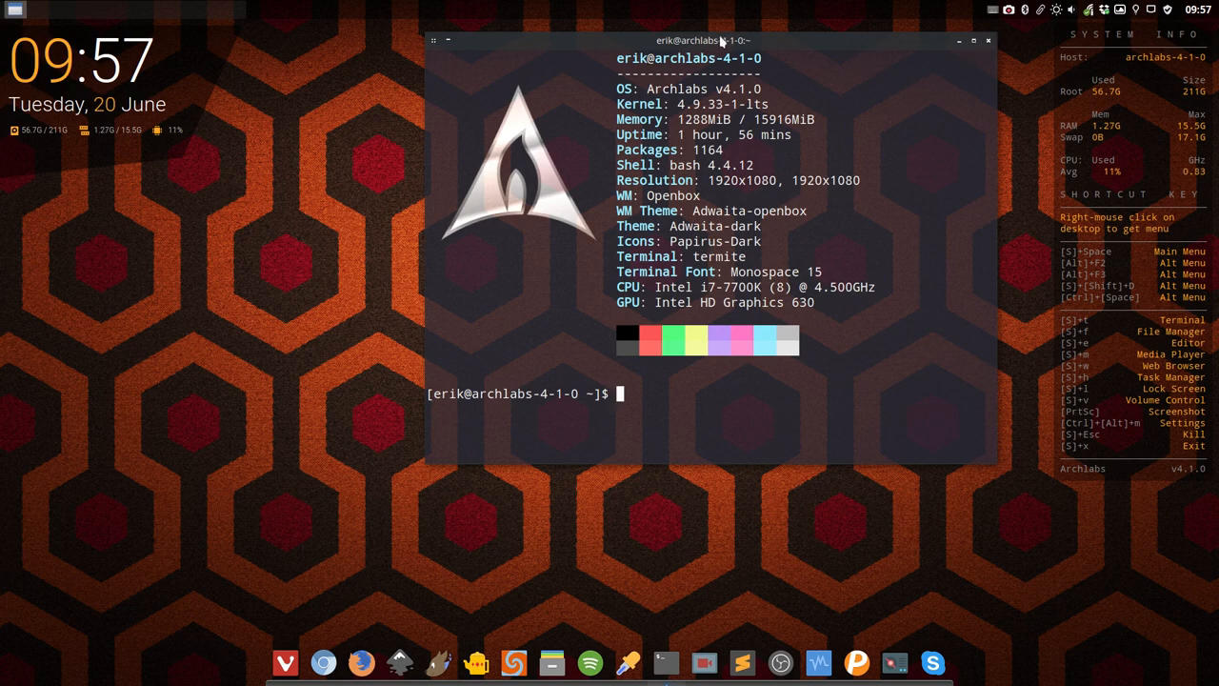
Step: Reposition the terminal and run speedtest --help, autocompleting the command name
left_click_drag(703, 40, 626, 49)
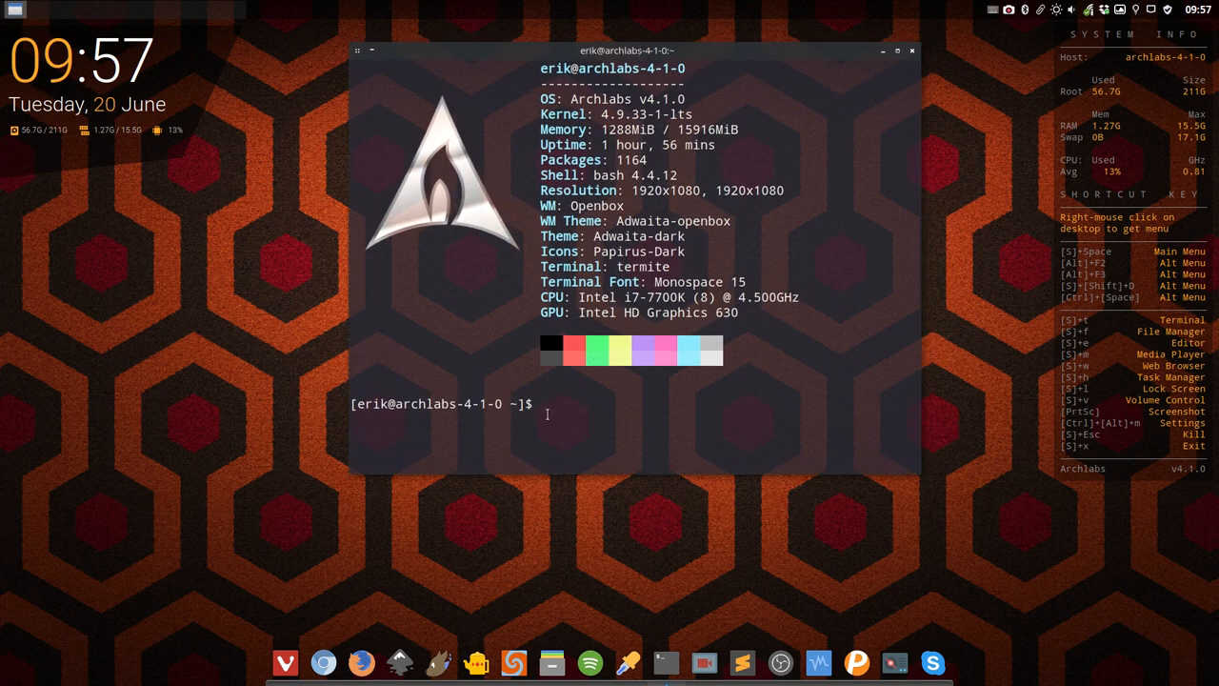
type("sp")
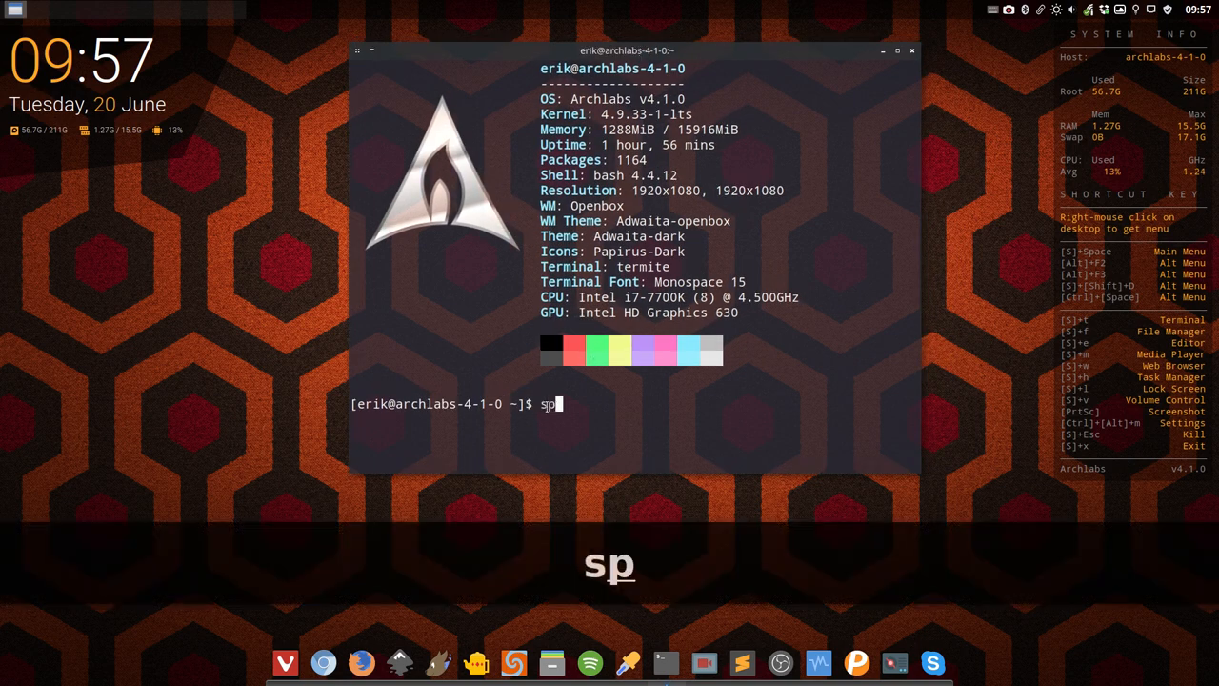
key("Tab")
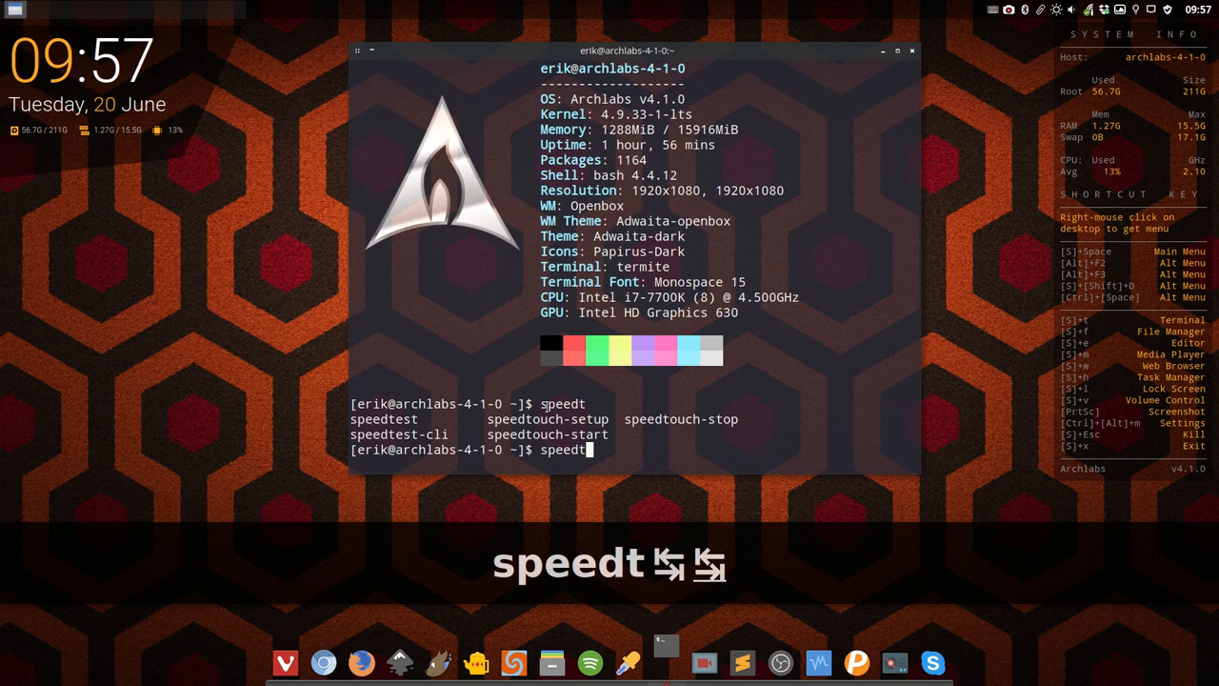
type("est")
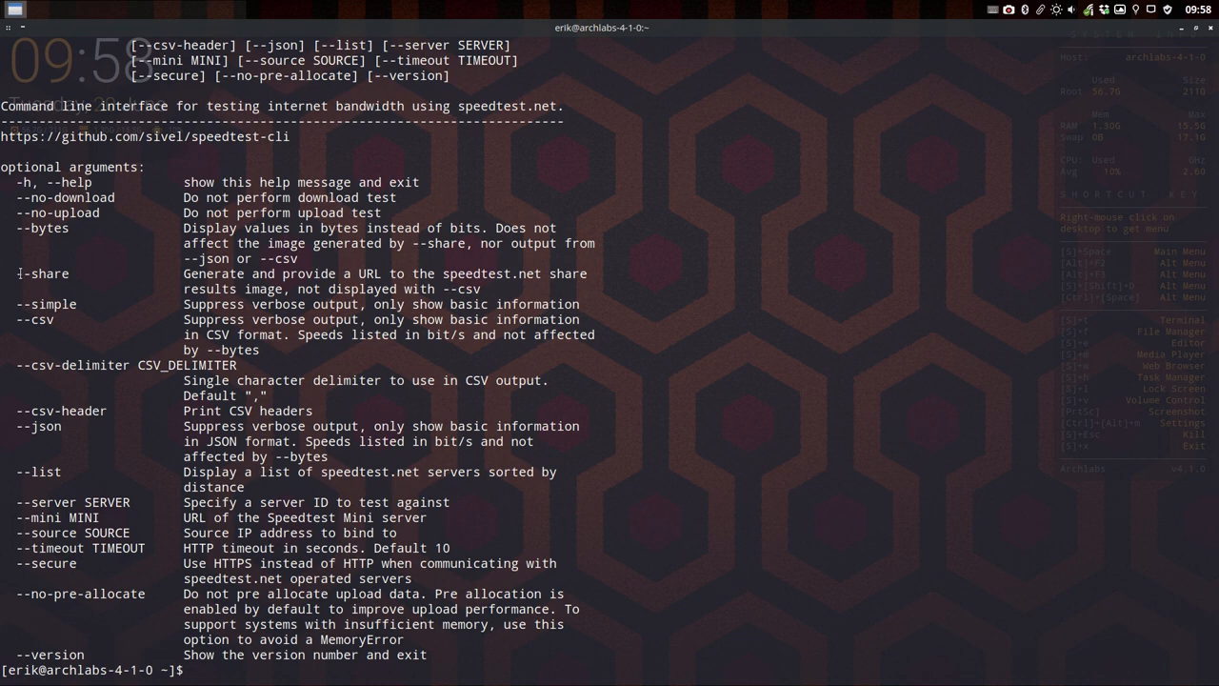
Step: Highlight the --share option and run speedtest --share
double_click(44, 274)
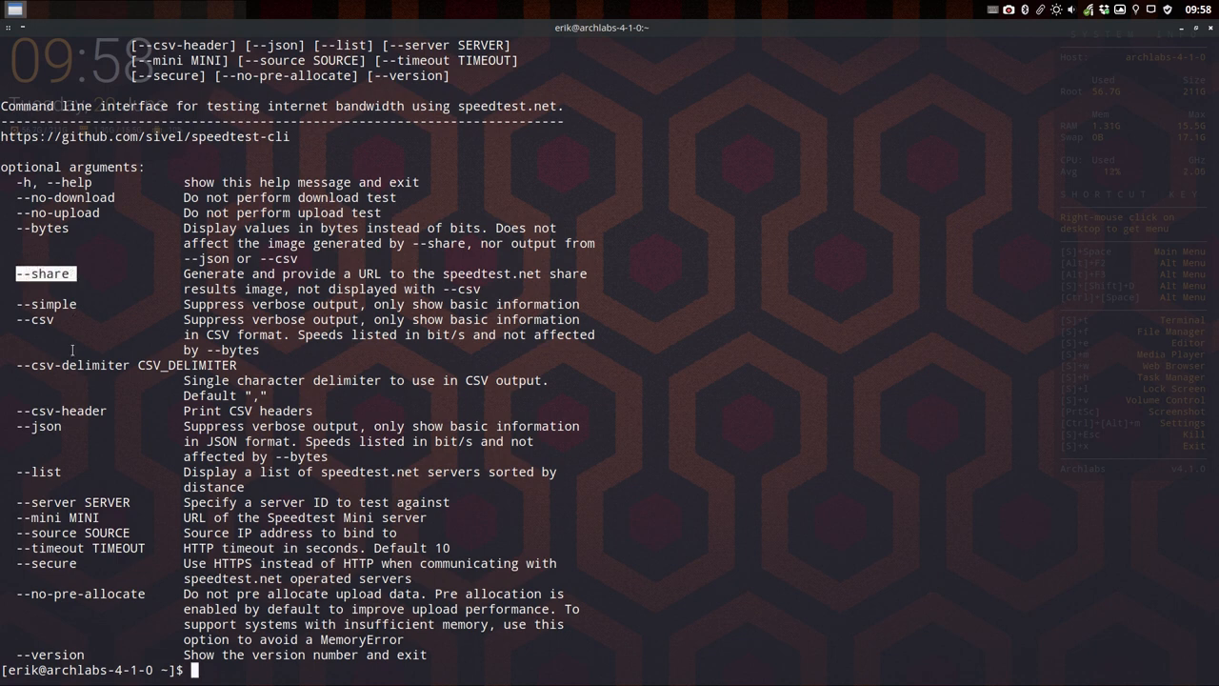
mouse_move(425, 554)
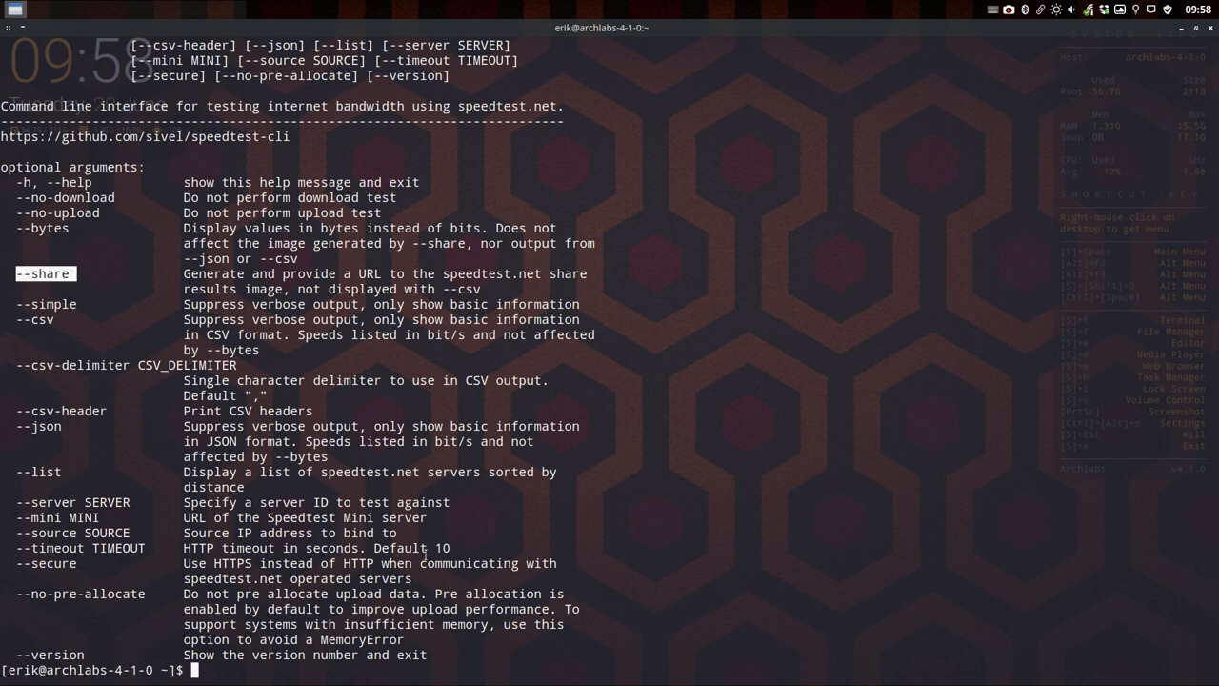
type("speedtest")
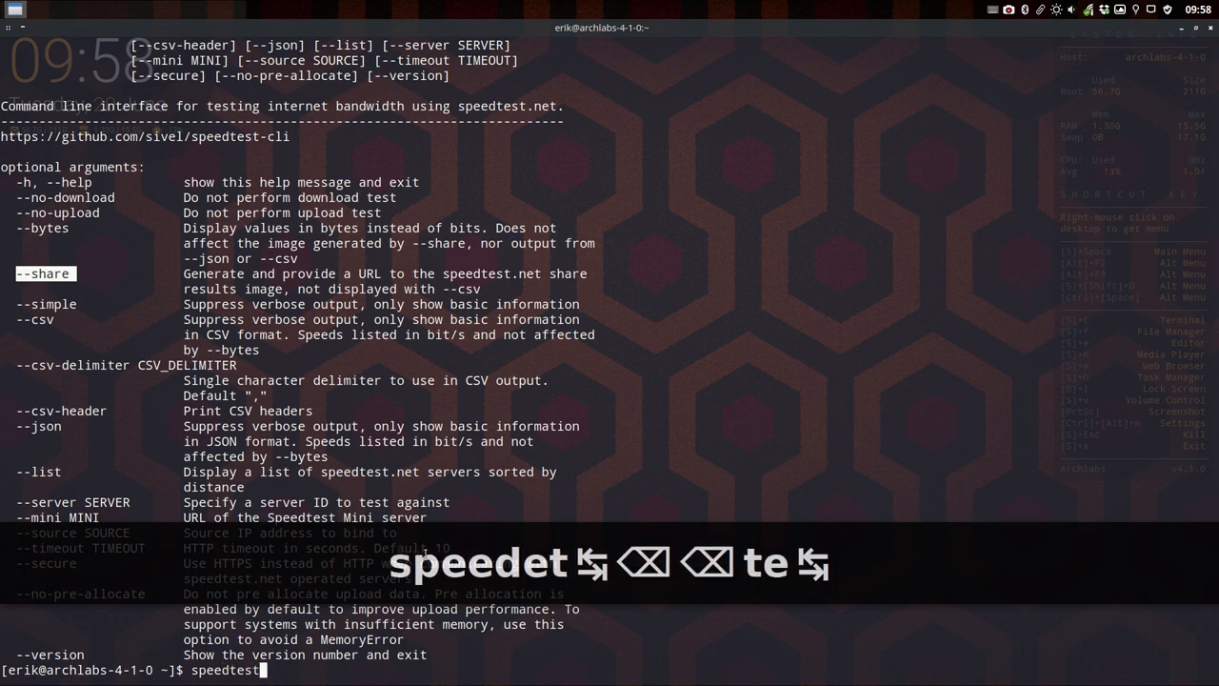
type("--share")
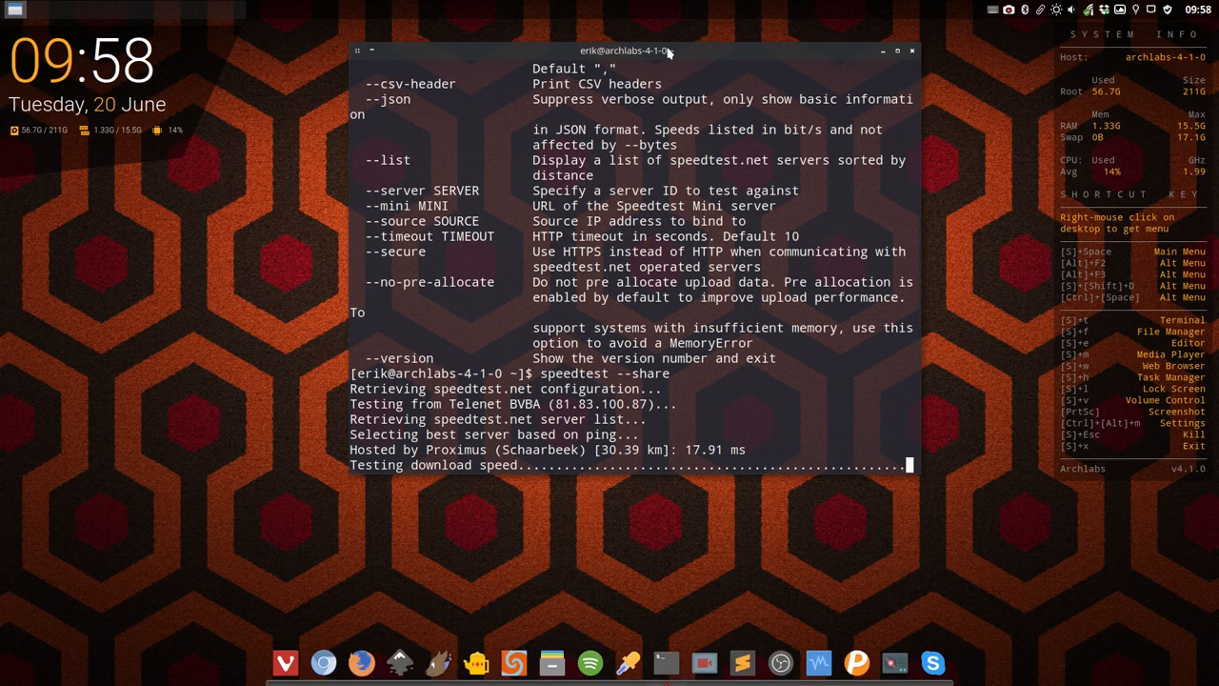
Step: After the test finishes, open the Share results URL in Vivaldi and select its address
left_click_drag(627, 50, 577, 26)
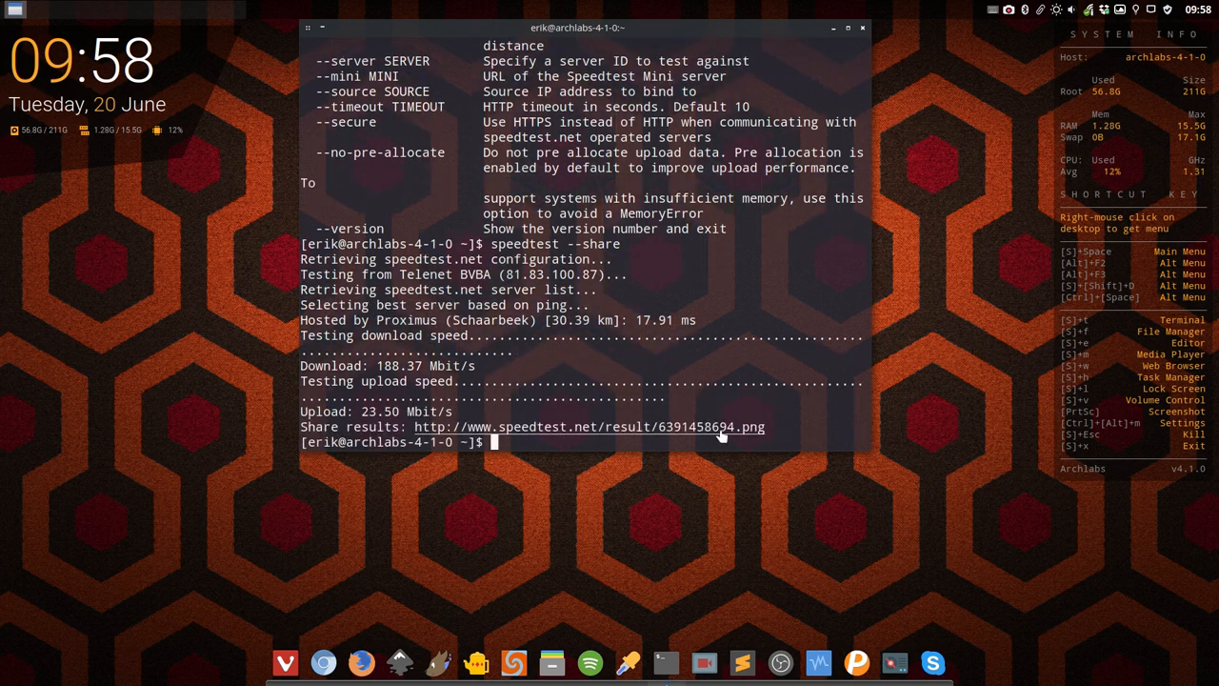
left_click(588, 426)
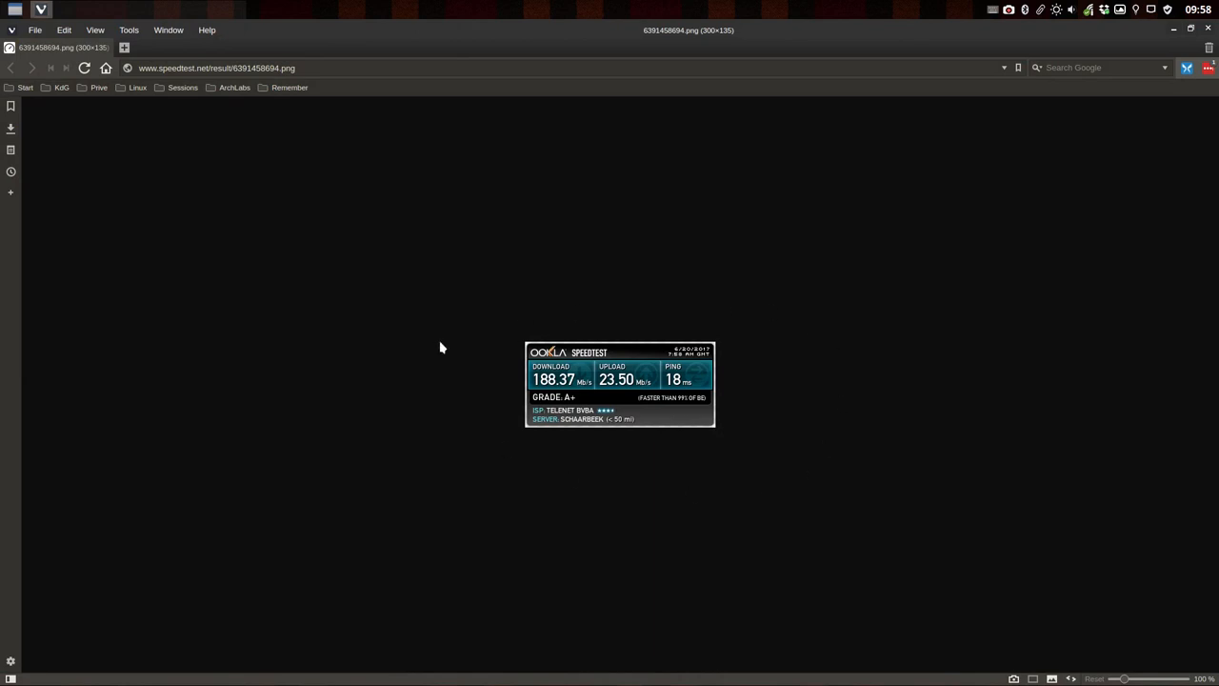
left_click(216, 68)
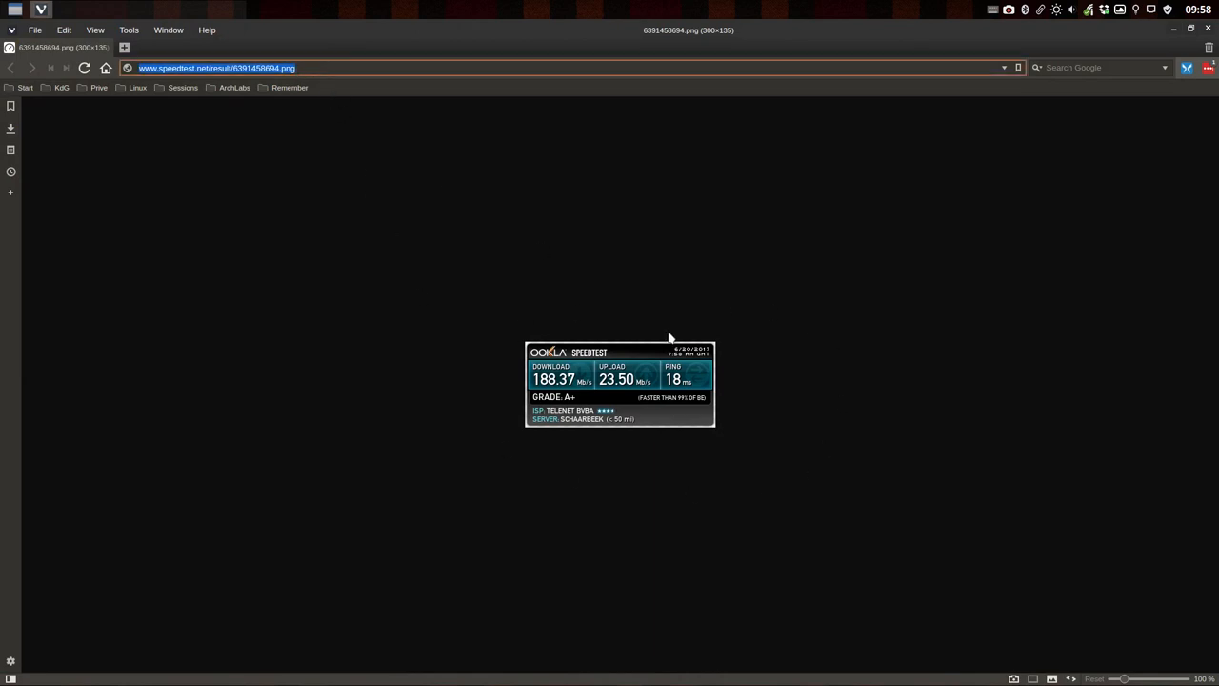